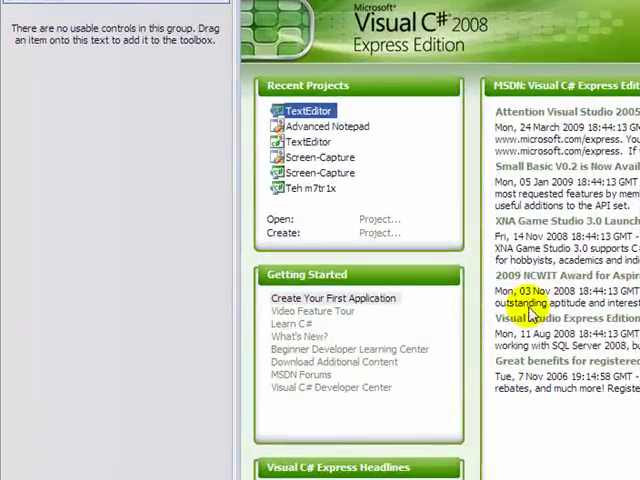
mouse_move(475, 165)
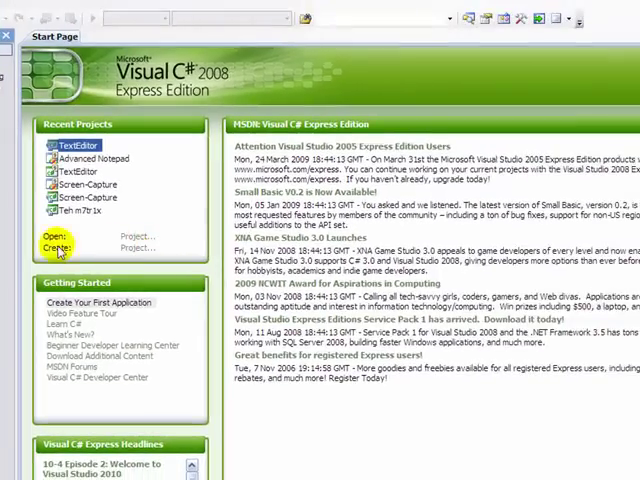
- Create a new Windows Forms Application project named TextEditor
click(52, 247)
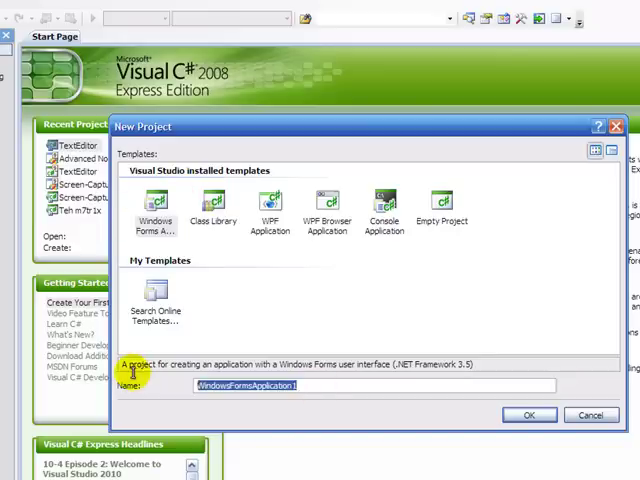
text(TextEditor)
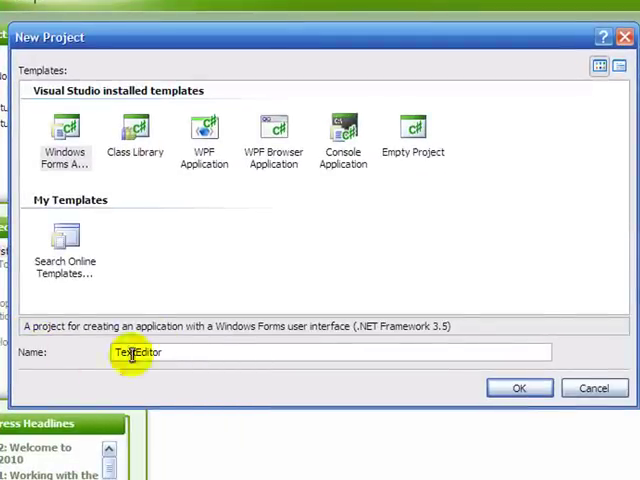
click(519, 388)
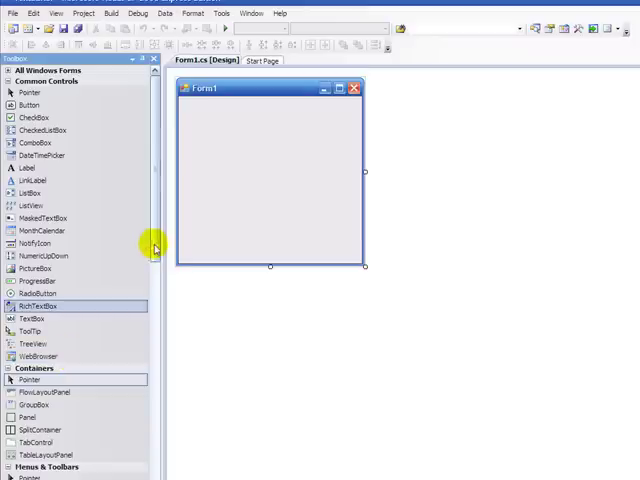
- Add a menu strip with a File menu (Save, Open) and an Edit menu (Font)
scroll(down, 3)
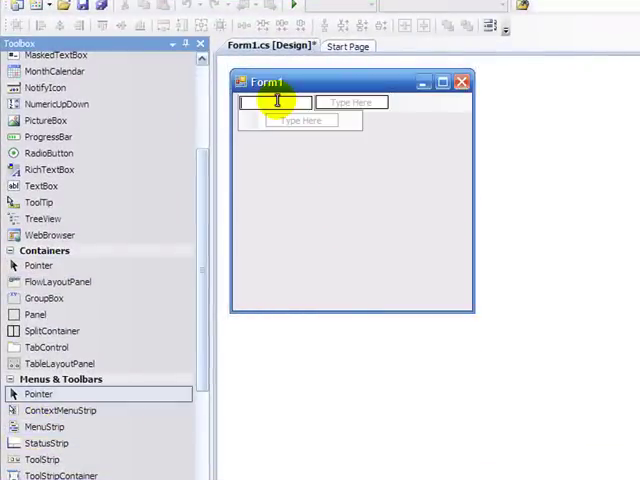
text(File)
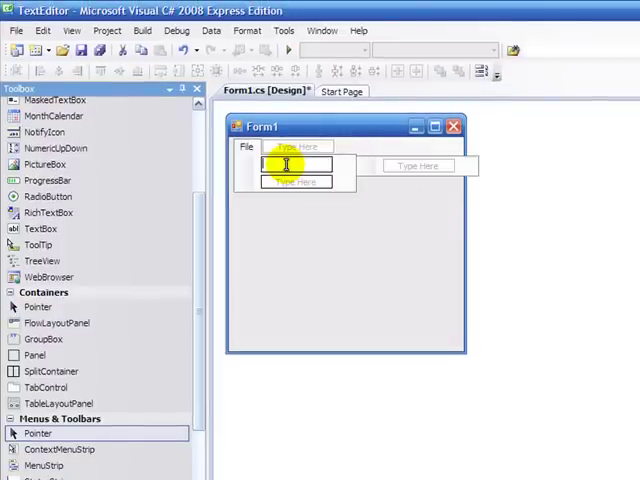
text(Save)
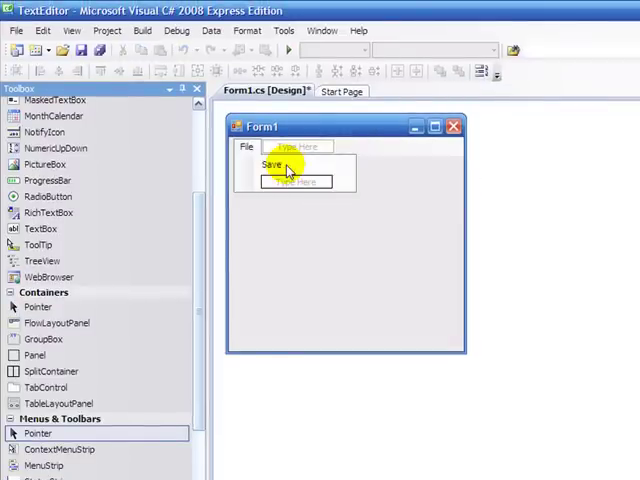
text(Open)
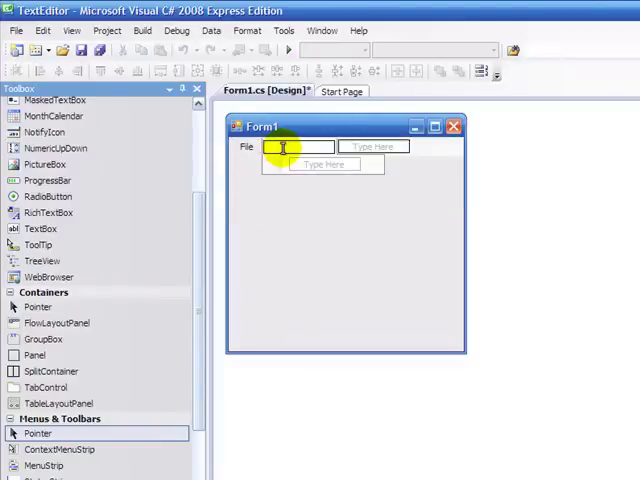
text(Edit)
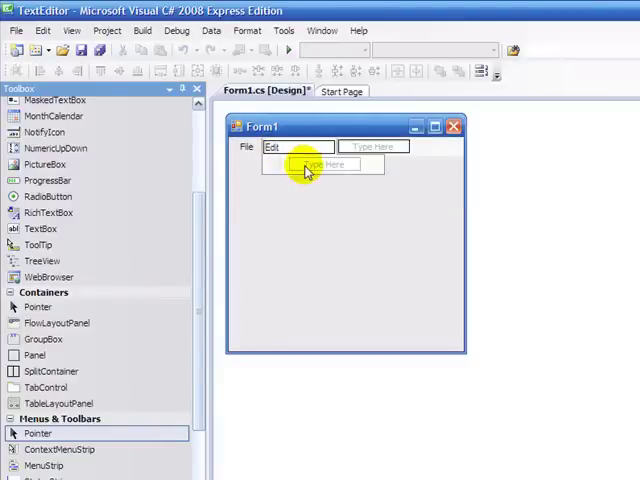
text(Font)
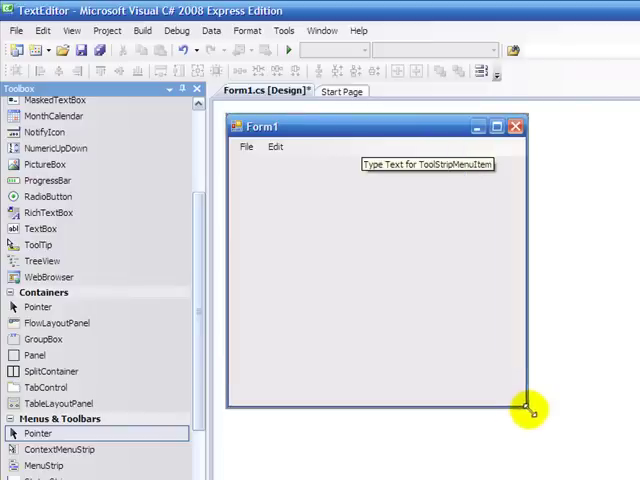
- Enlarge the form, dock the rich text box to fill it, and title it TextEditor
drag(531, 410, 561, 425)
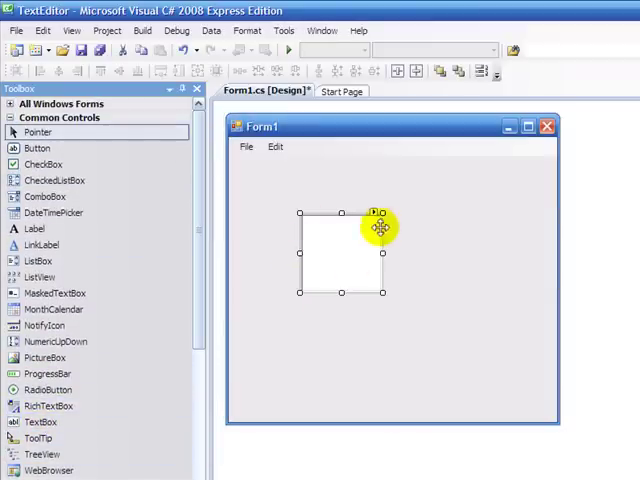
click(378, 213)
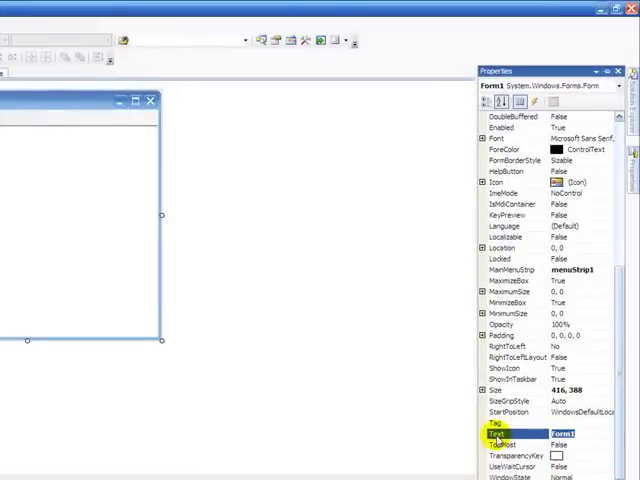
text(TextEdi)
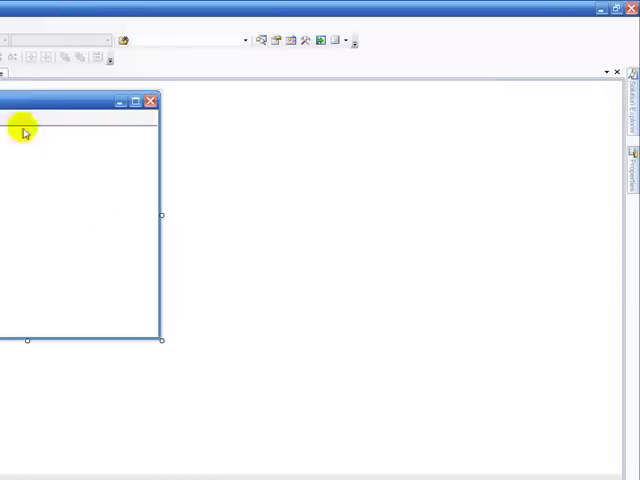
click(97, 100)
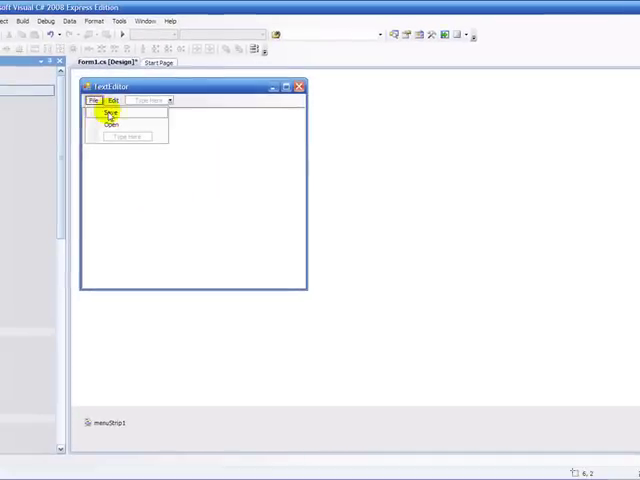
- Create the Save item's click handler and add a ColorDialog component to the form
double_click(105, 116)
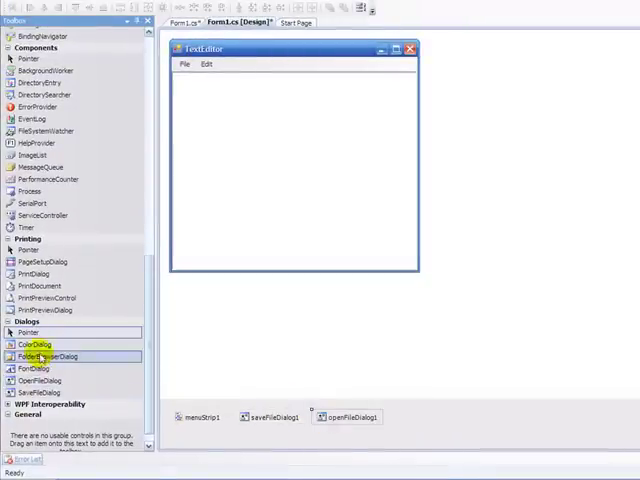
double_click(33, 345)
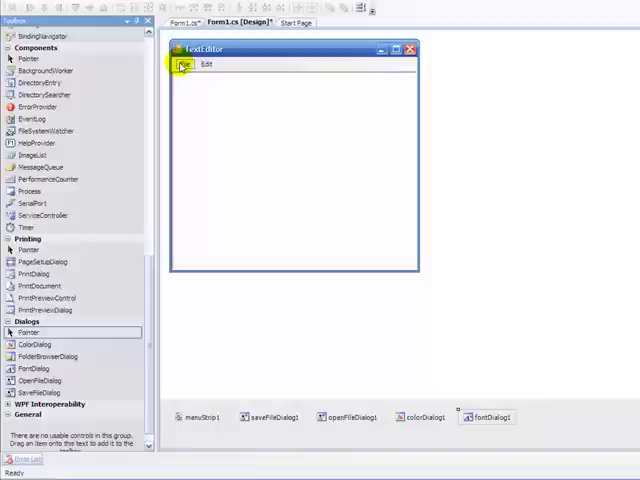
click(184, 64)
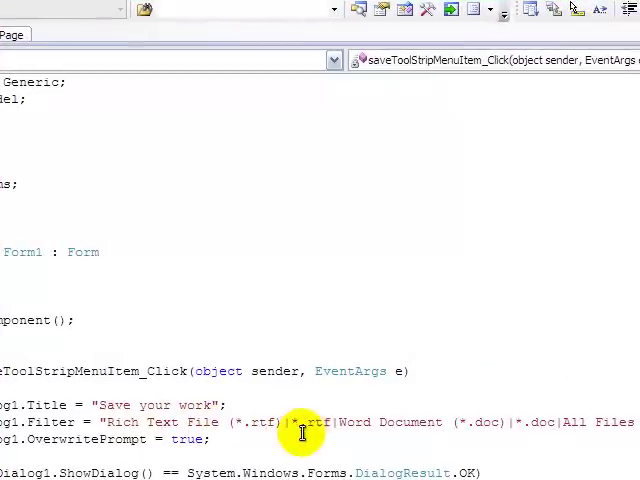
mouse_move(450, 433)
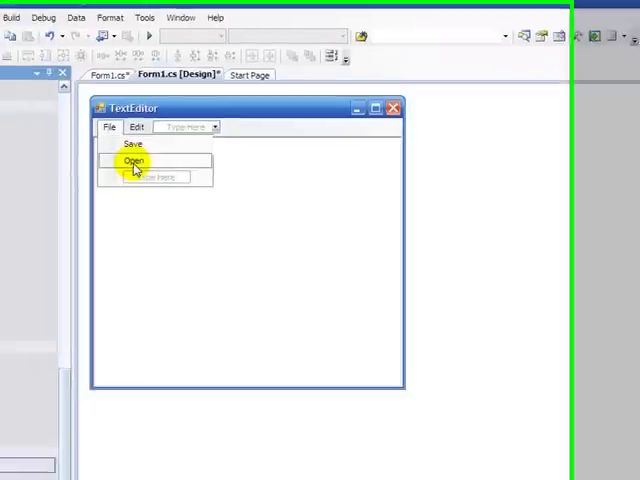
- Create the click handler for the File menu's Open item
double_click(133, 161)
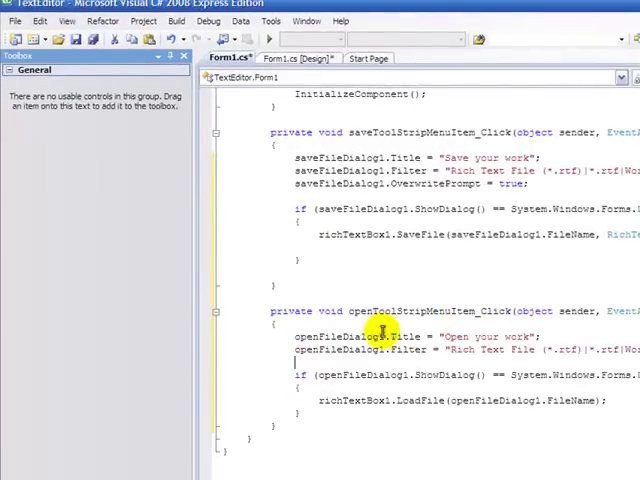
mouse_move(520, 336)
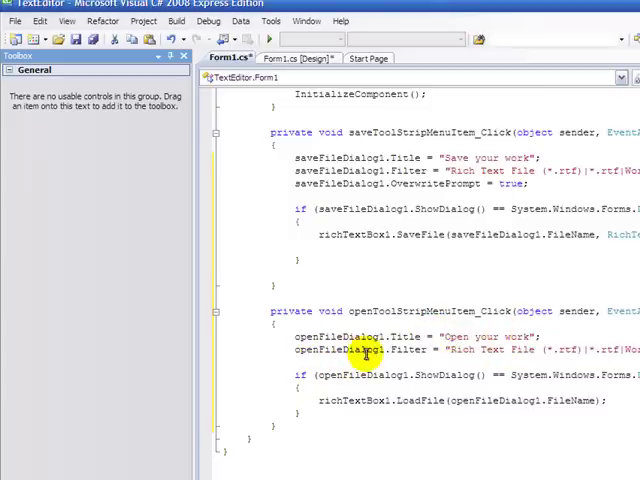
mouse_move(450, 355)
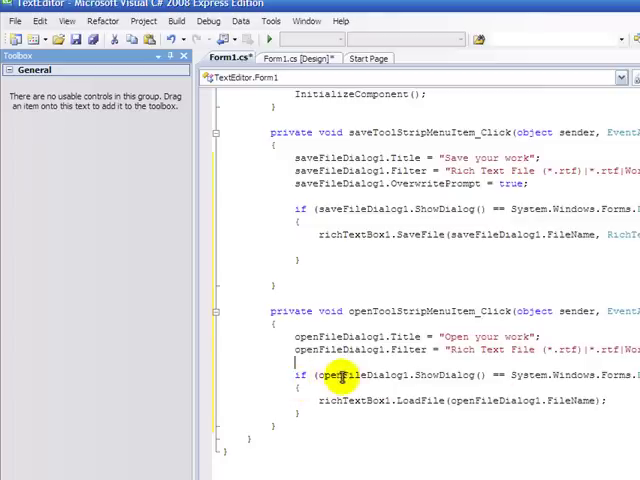
mouse_move(525, 384)
text(richTextBox1.Font = (fontDialog1.Font);)
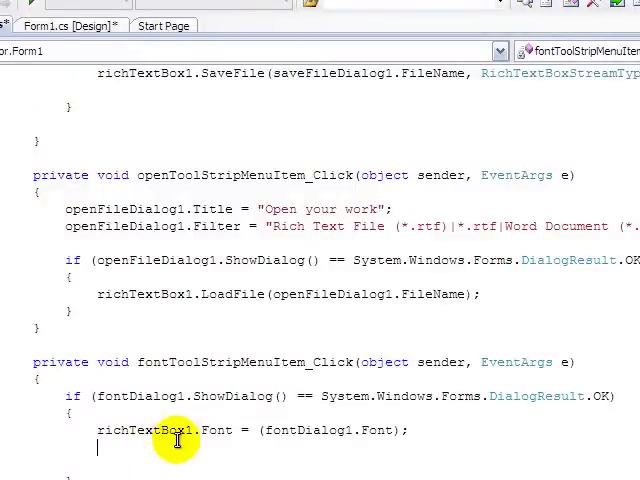
mouse_move(355, 435)
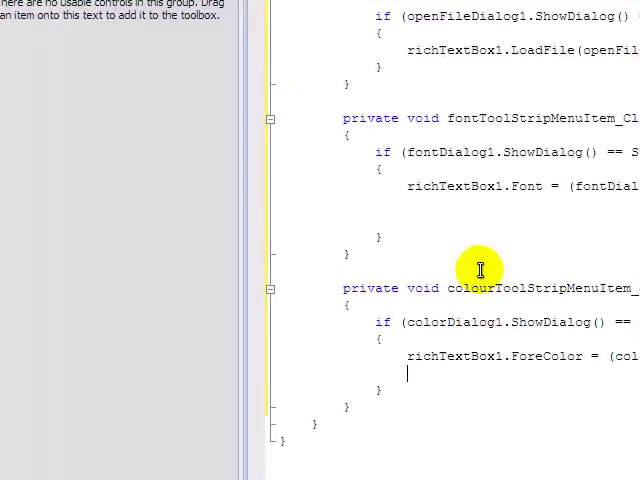
mouse_move(495, 335)
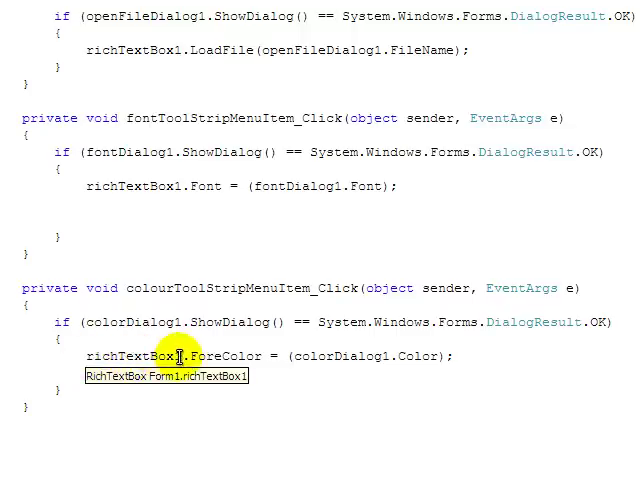
mouse_move(388, 363)
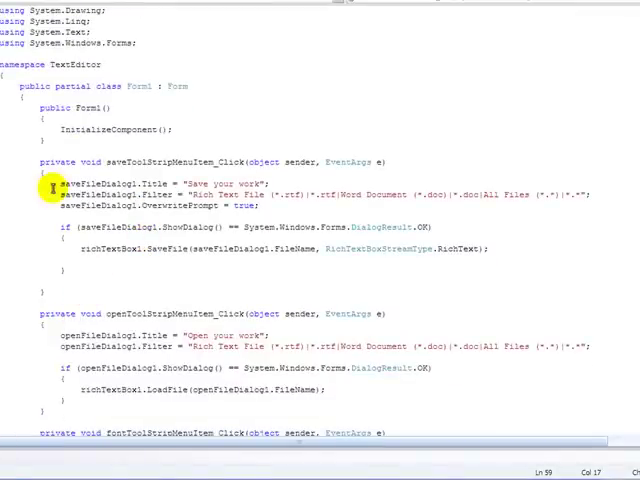
mouse_move(146, 291)
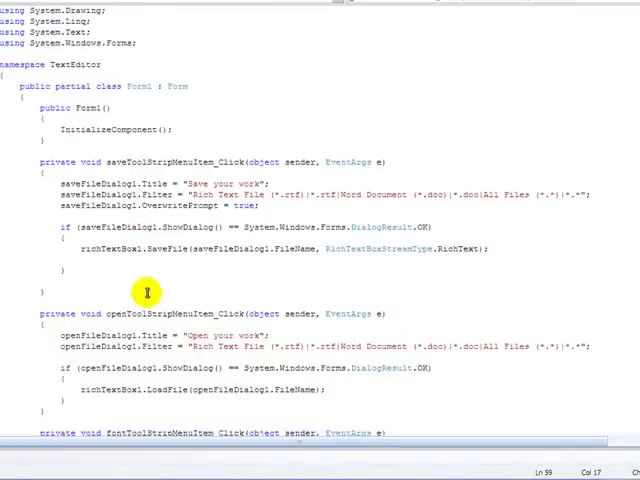
scroll(down, 3)
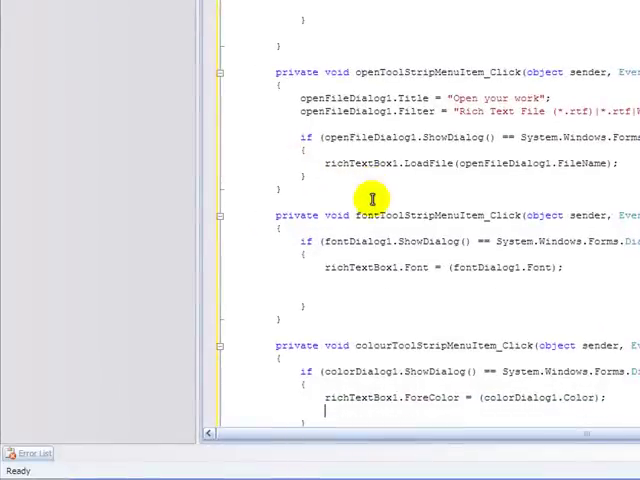
scroll(down, 3)
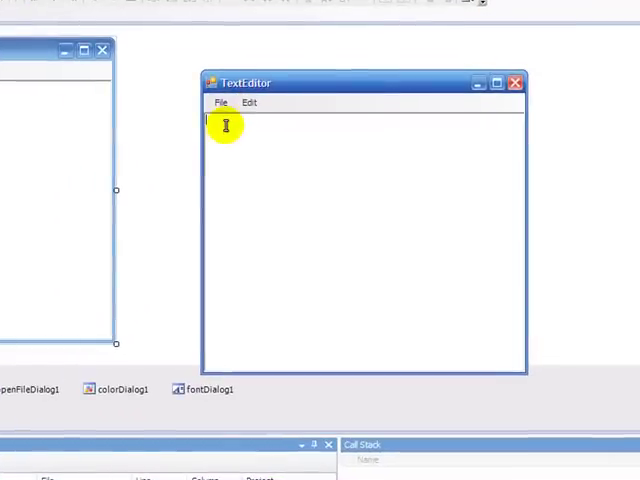
- Type 'Test for youtube' into the running TextEditor
text(Test)
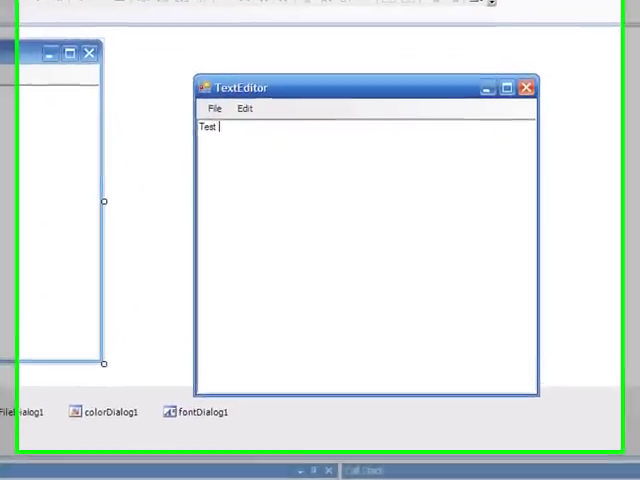
text(for yout)
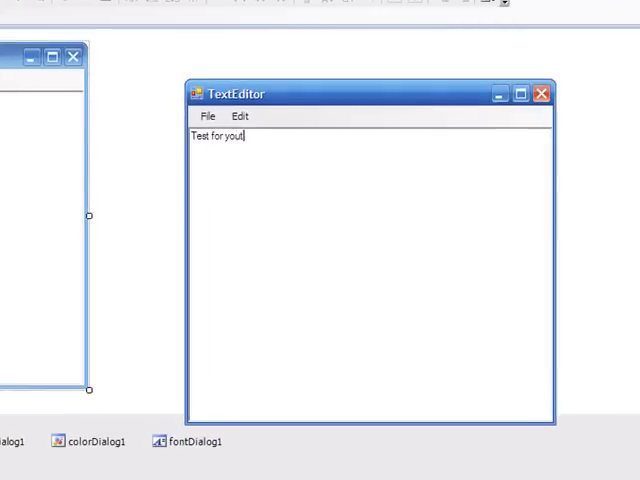
text(ube)
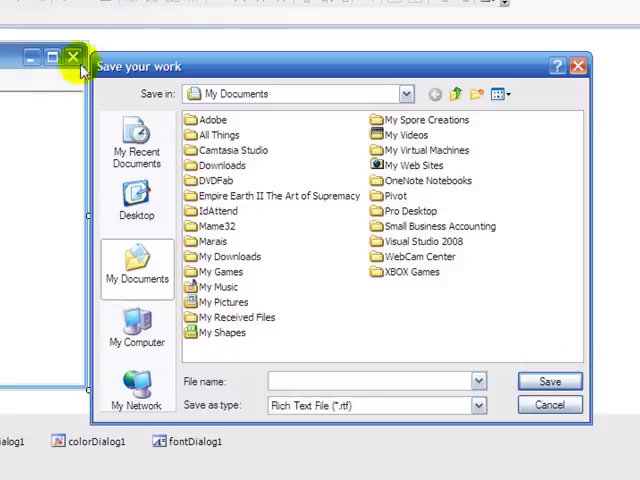
- Save the text as a rich text file named Youtube
click(478, 405)
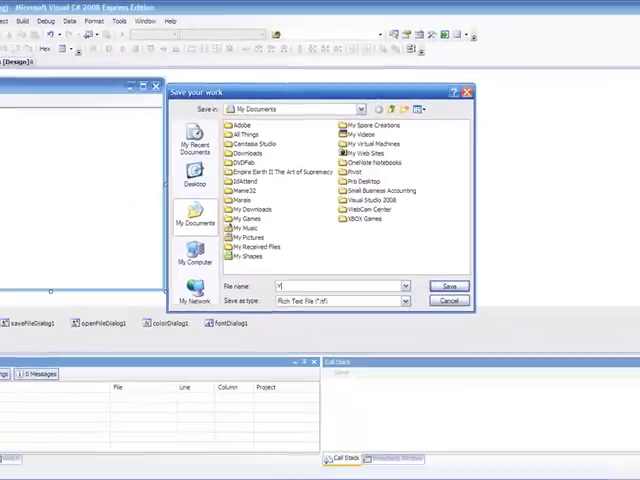
text(outube)
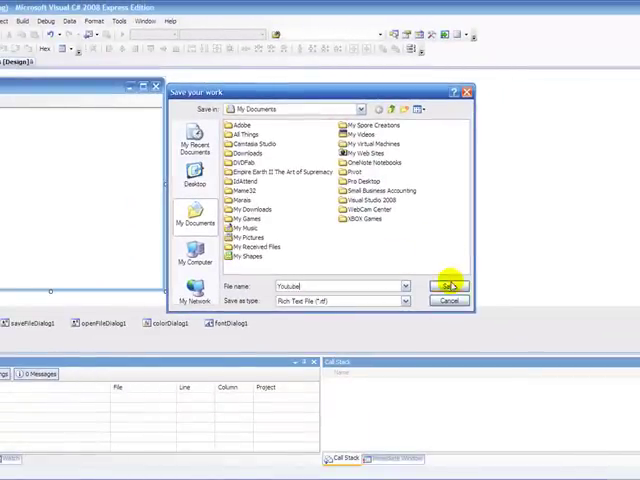
click(447, 287)
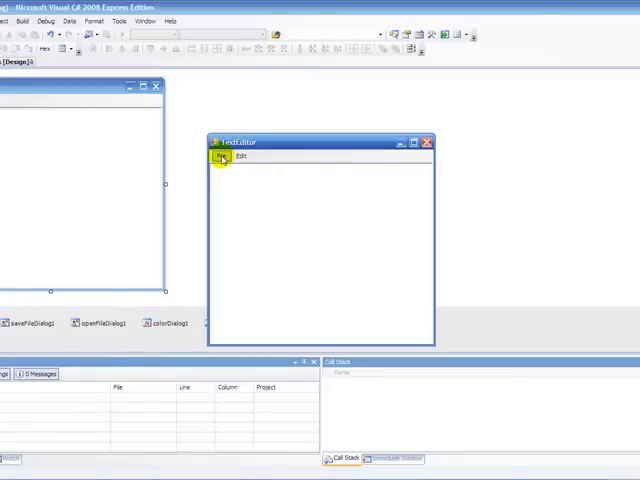
- Open the saved Youtube file through the TextEditor's File > Open
click(239, 155)
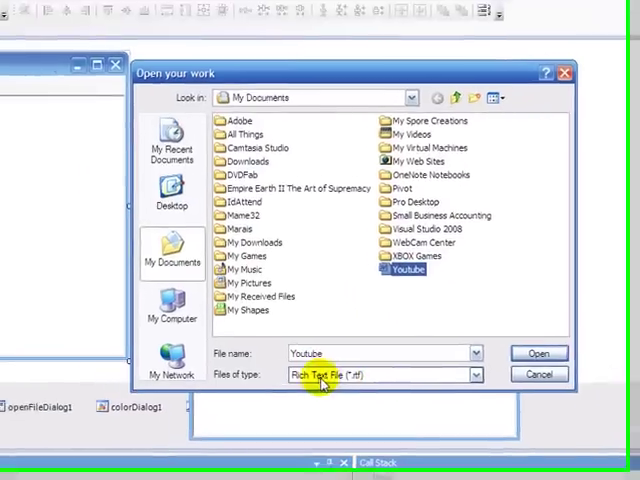
click(539, 352)
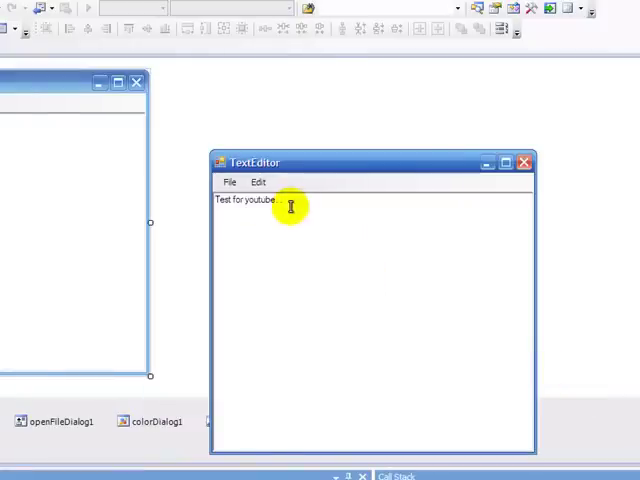
- Make the text Modern No. 20 size 24 in blue, then close the TextEditor
click(258, 181)
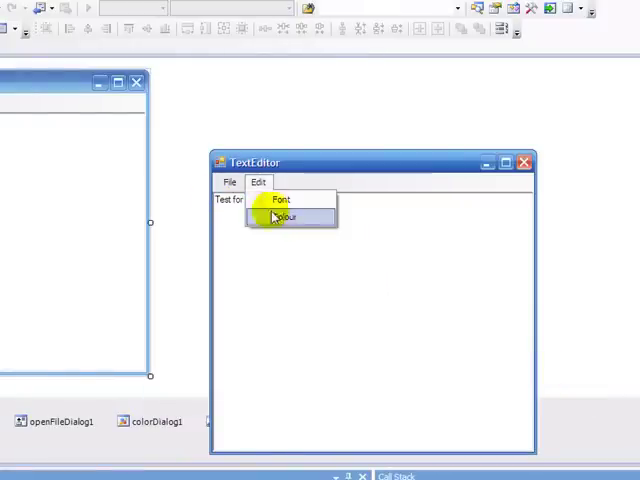
click(280, 199)
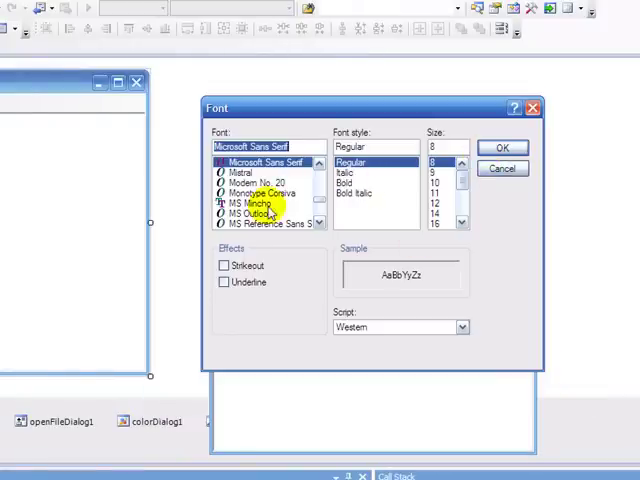
click(249, 213)
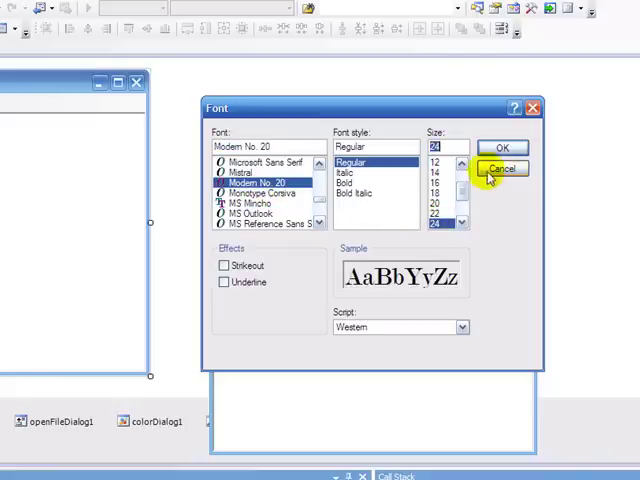
click(503, 168)
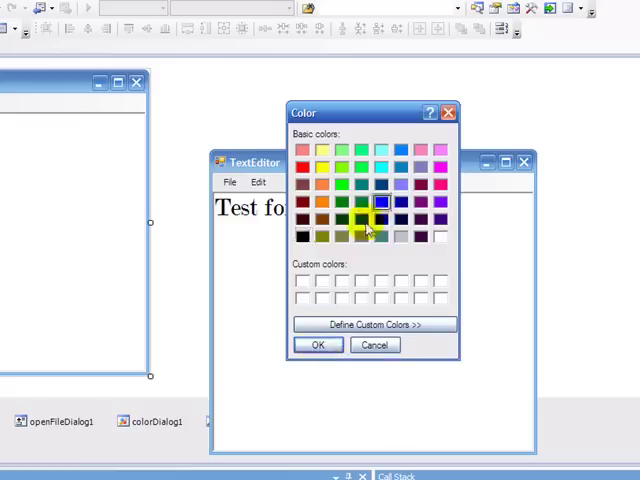
click(318, 344)
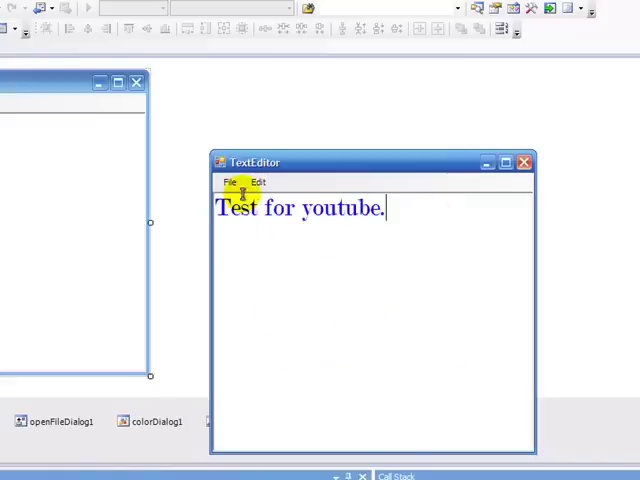
click(523, 161)
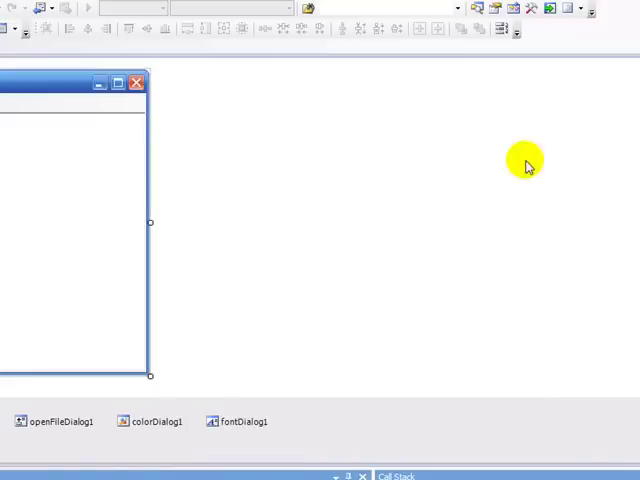